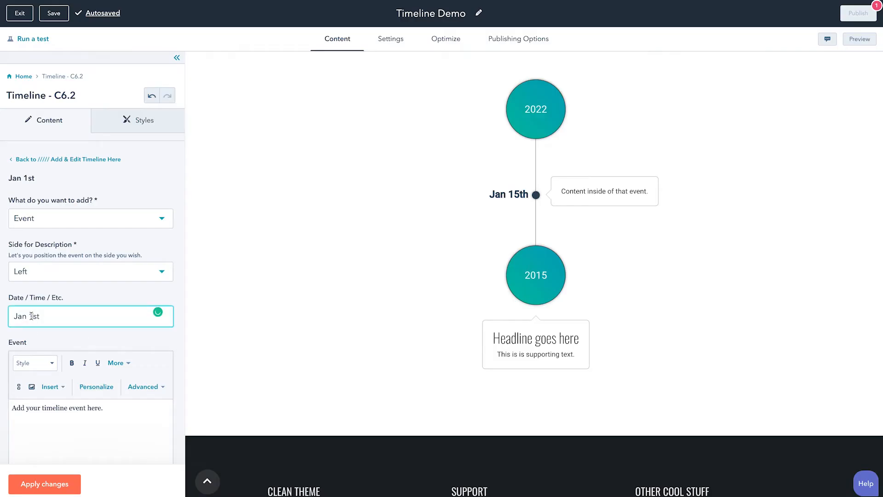
# - Change the event date from Jan 1st to Jan 5th
pyautogui.doubleClick(29, 316)
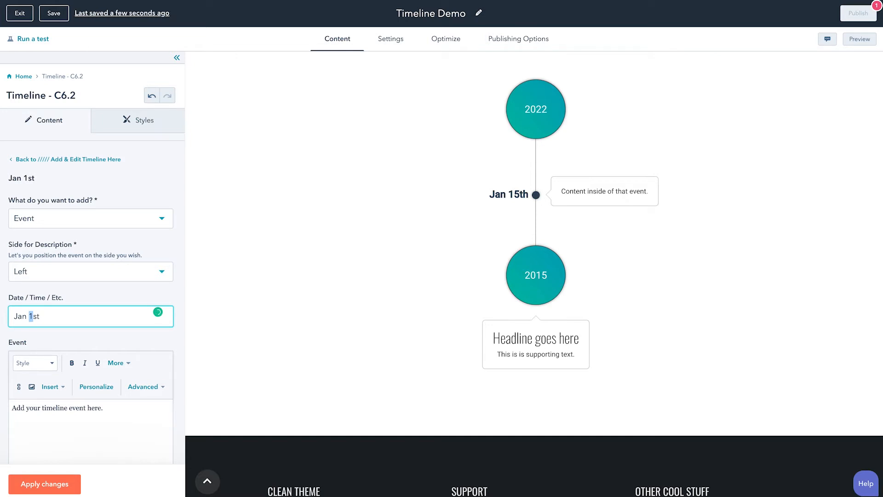
pyautogui.write('05')
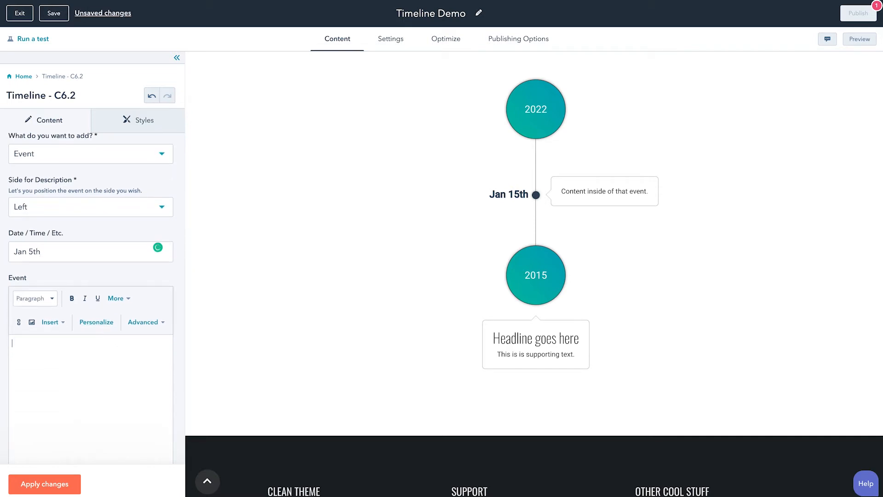
# - Write 'Headline right here.' then 'Maybe some content underneath', styling the first line as a heading
pyautogui.write('H')
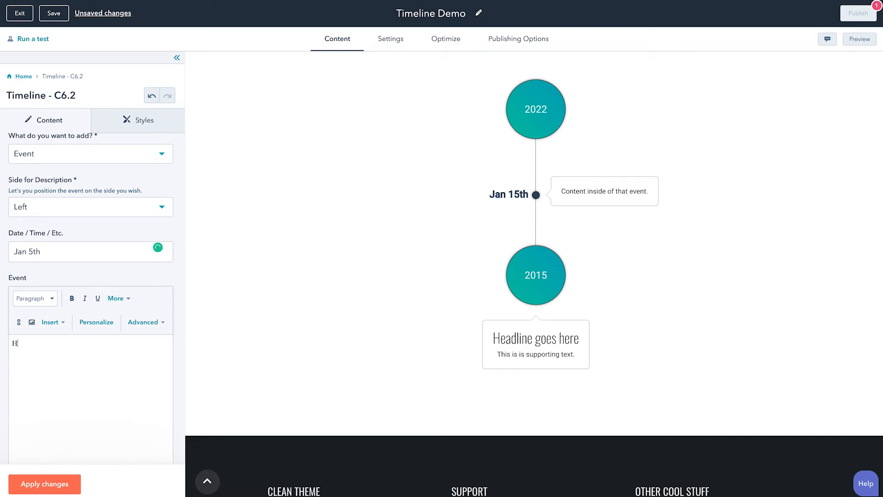
pyautogui.write('eadline right here.')
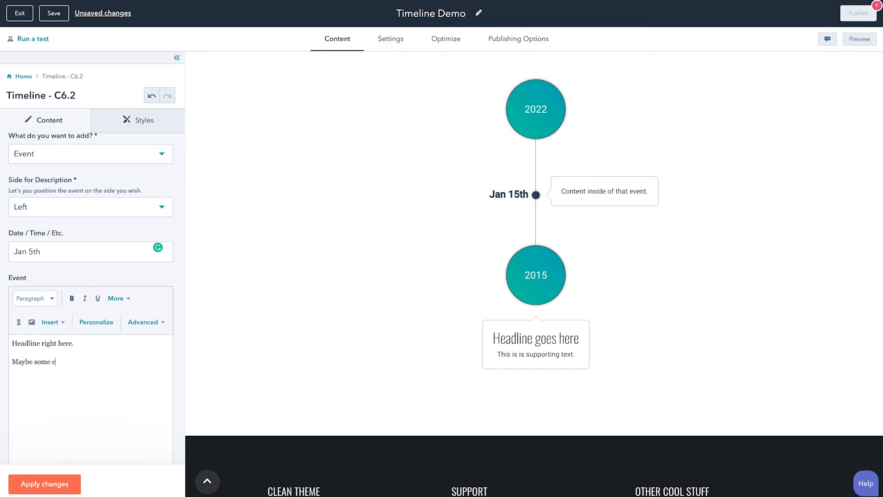
pyautogui.write('ontent under')
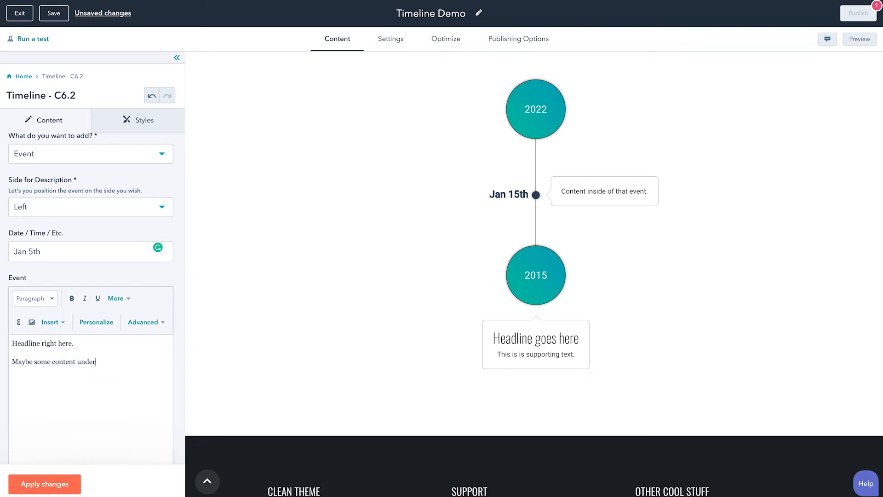
pyautogui.write('neath')
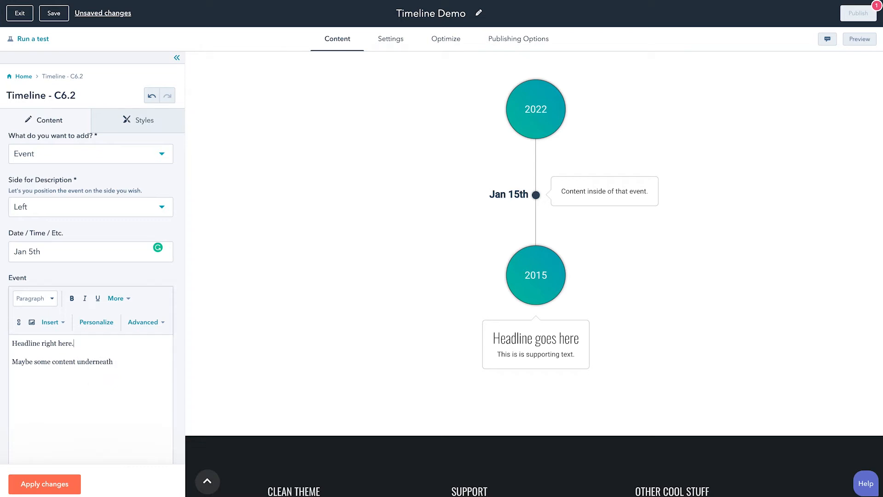
pyautogui.click(35, 298)
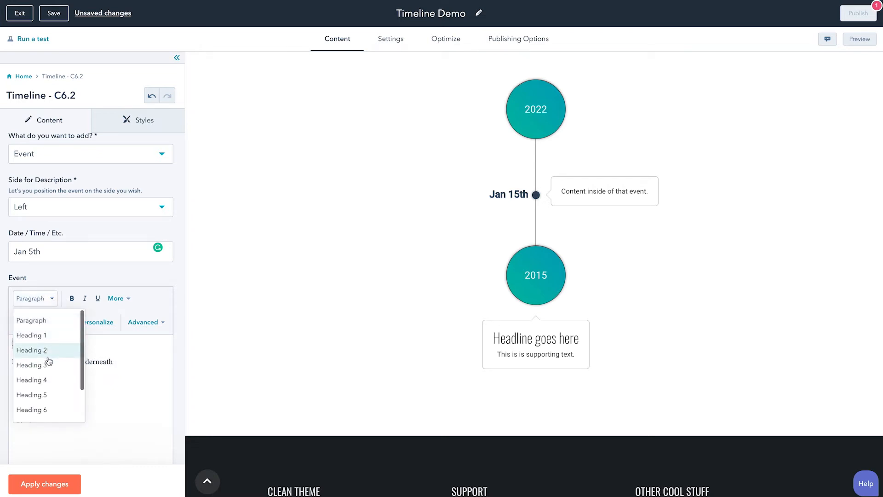